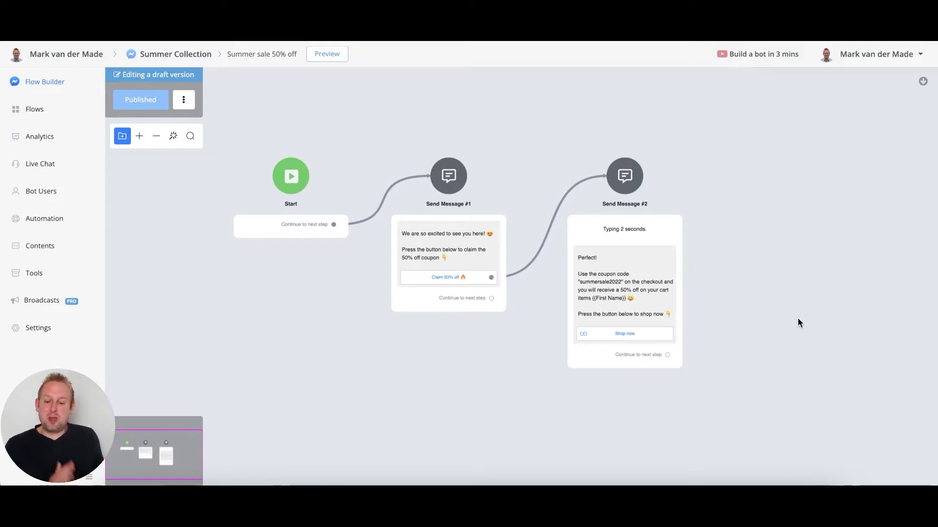
Show the Comment Keywords rules list of the Automation section for the Summer Collection bot.
{"action": "left_click", "coordinate": [44, 218]}
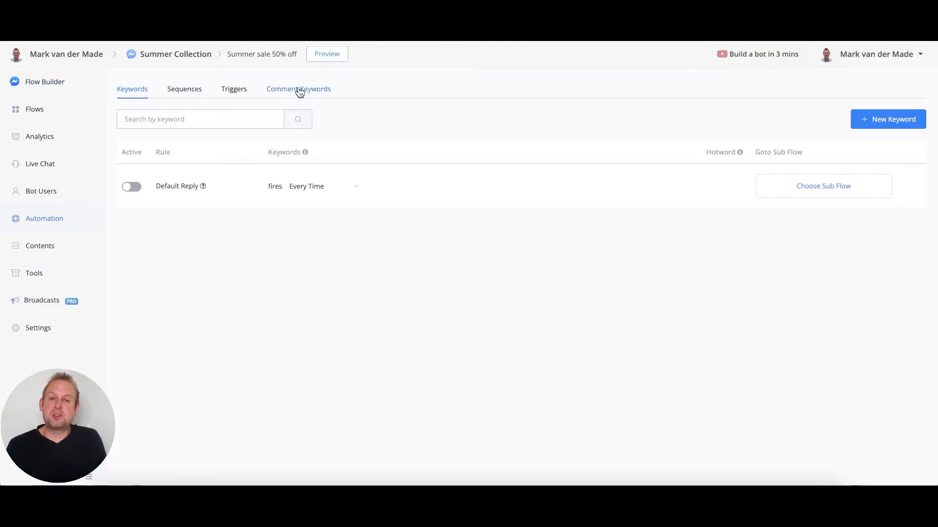
{"action": "left_click", "coordinate": [298, 89]}
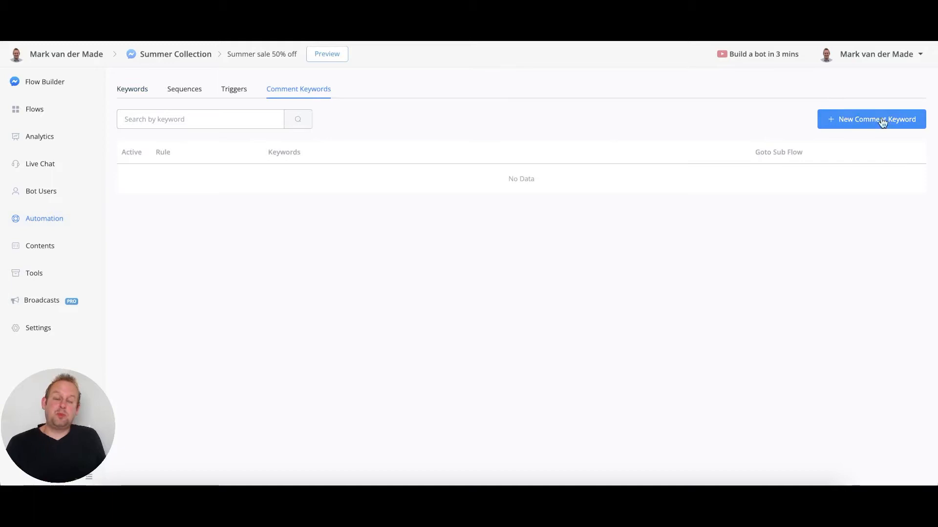
Start a new comment keyword rule set to track a Custom Post Id.
{"action": "left_click", "coordinate": [871, 119]}
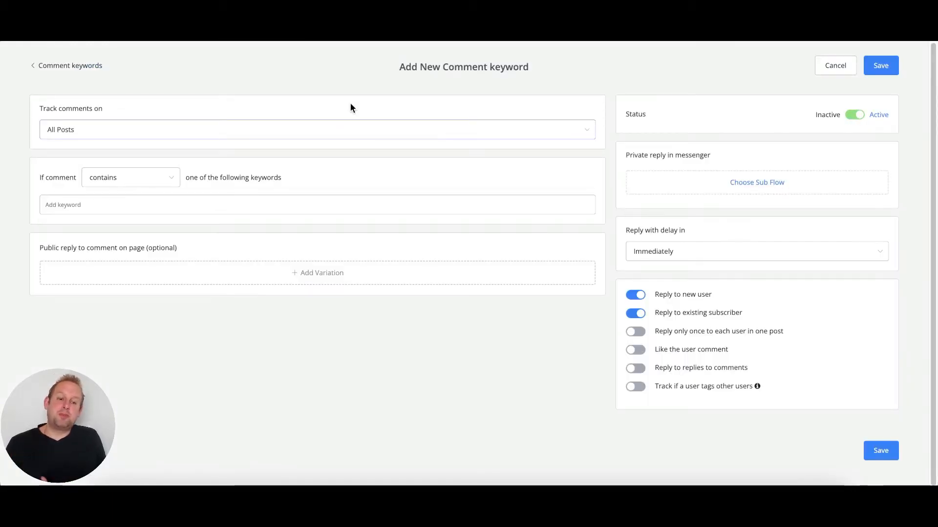
{"action": "left_click", "coordinate": [317, 129]}
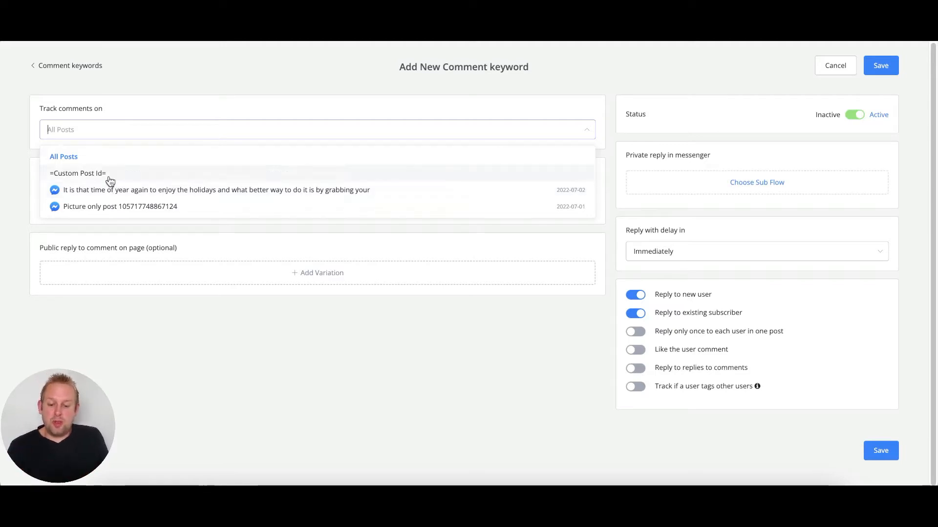
{"action": "left_click", "coordinate": [79, 173]}
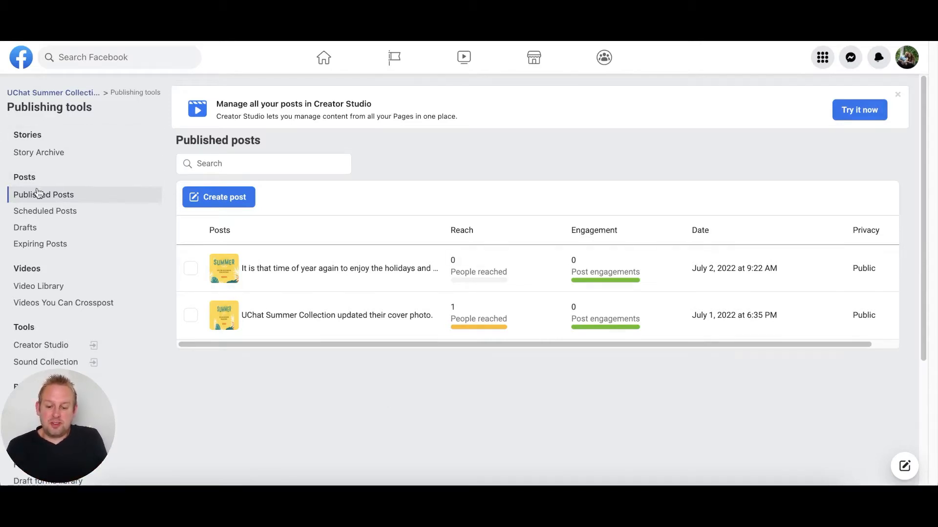
{"action": "mouse_move", "coordinate": [43, 194]}
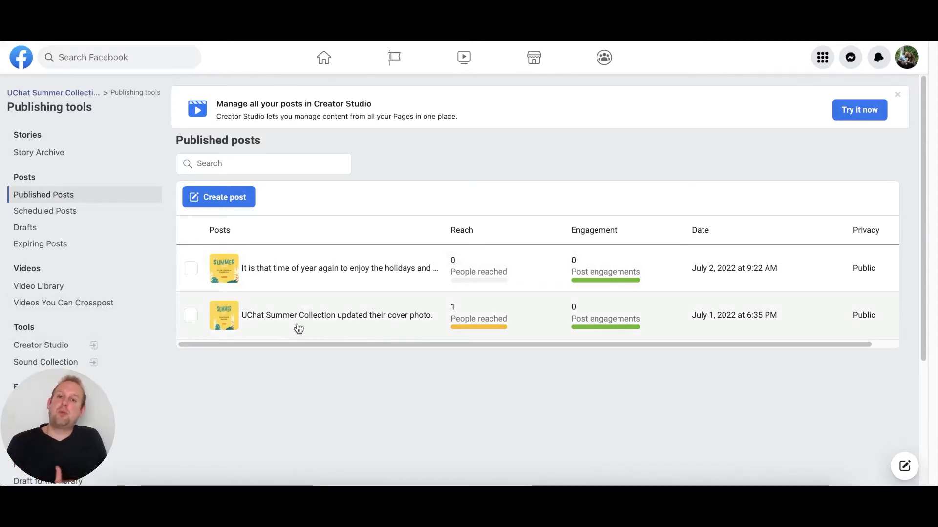
{"action": "mouse_move", "coordinate": [281, 323]}
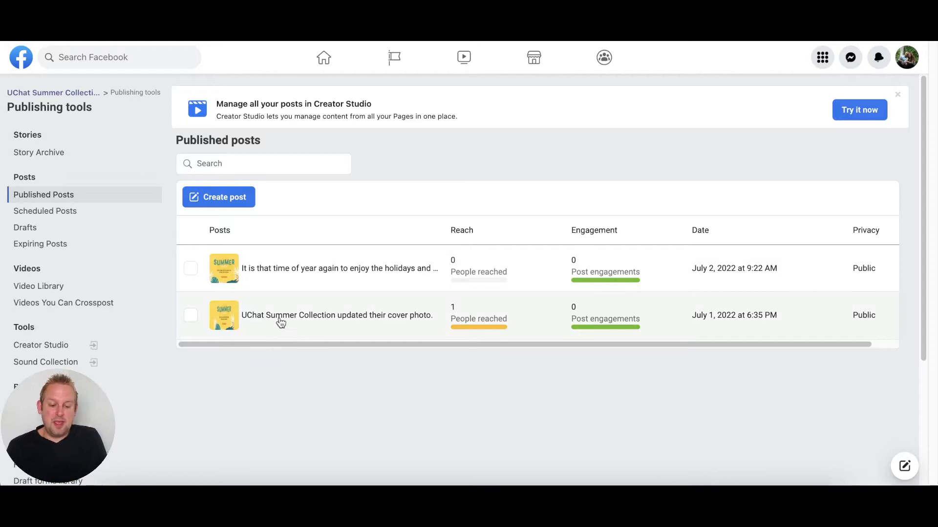
{"action": "mouse_move", "coordinate": [309, 276]}
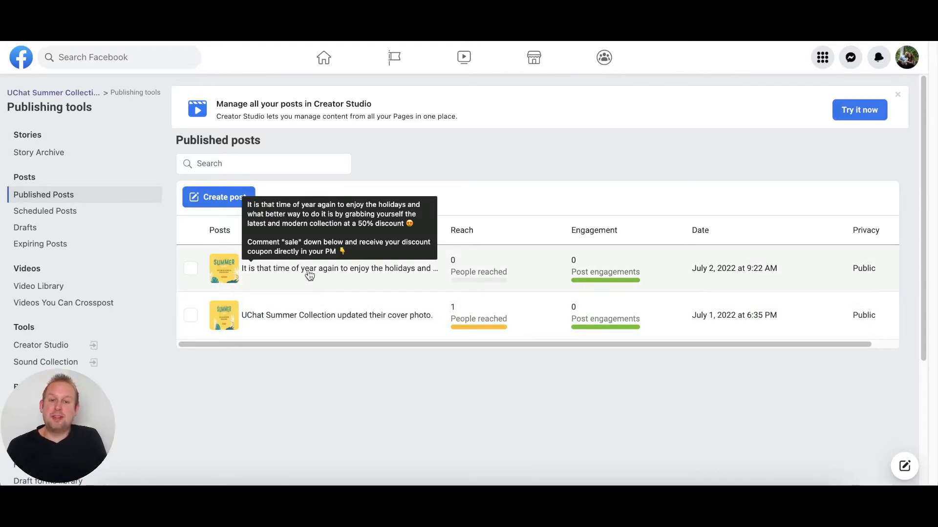
{"action": "mouse_move", "coordinate": [307, 270]}
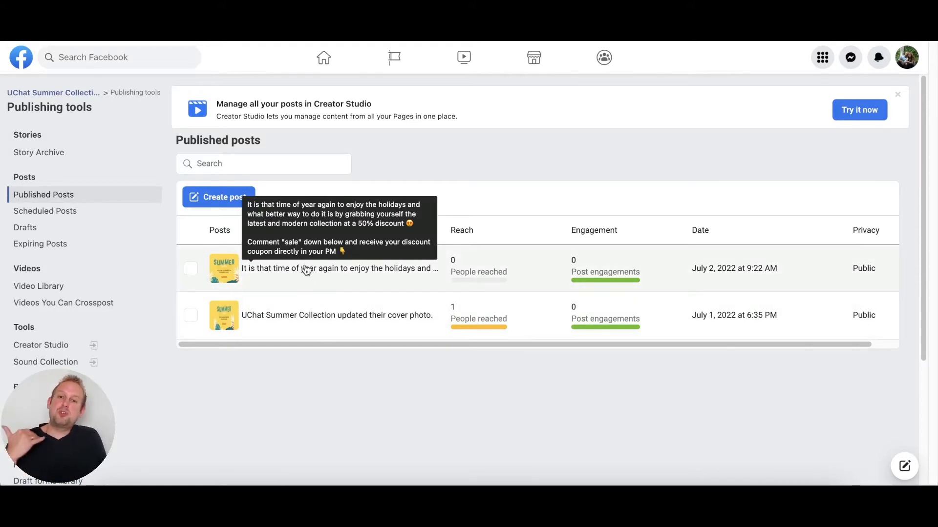
{"action": "mouse_move", "coordinate": [45, 215]}
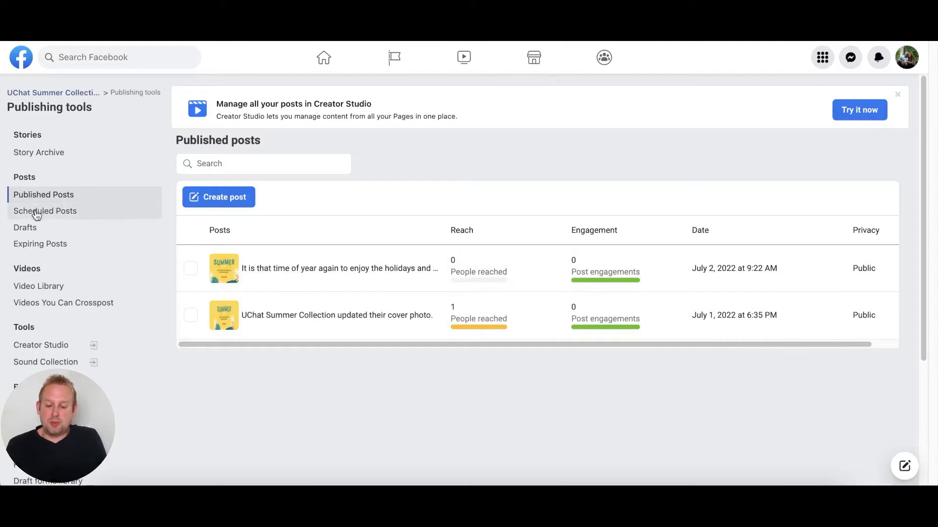
{"action": "left_click", "coordinate": [45, 211]}
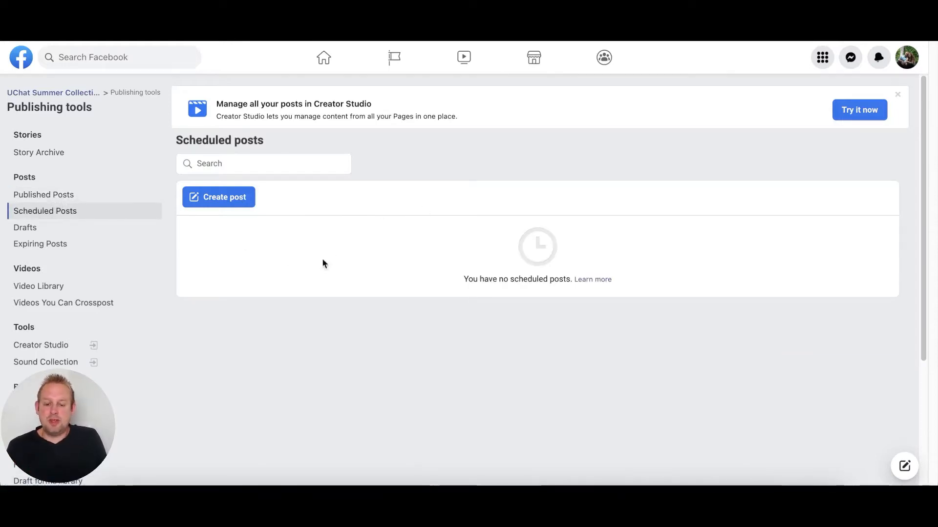
{"action": "mouse_move", "coordinate": [265, 310]}
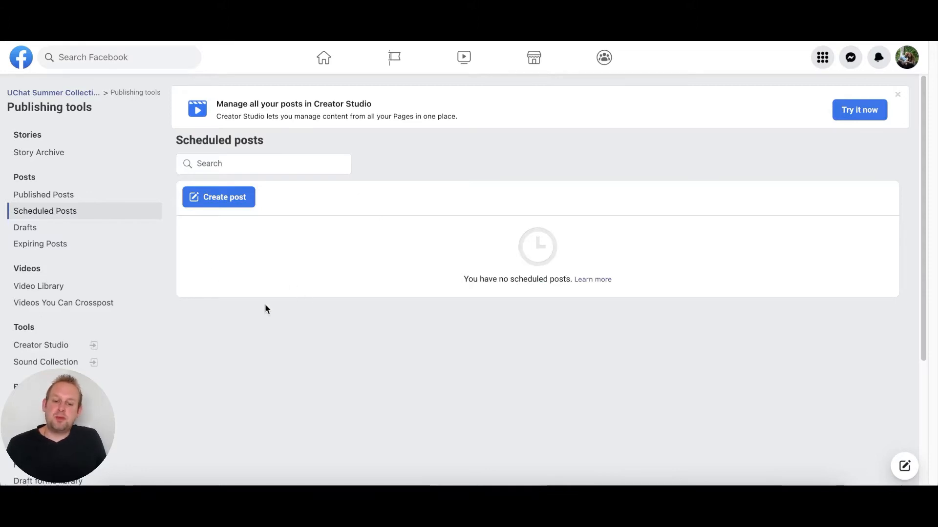
{"action": "left_click", "coordinate": [43, 194]}
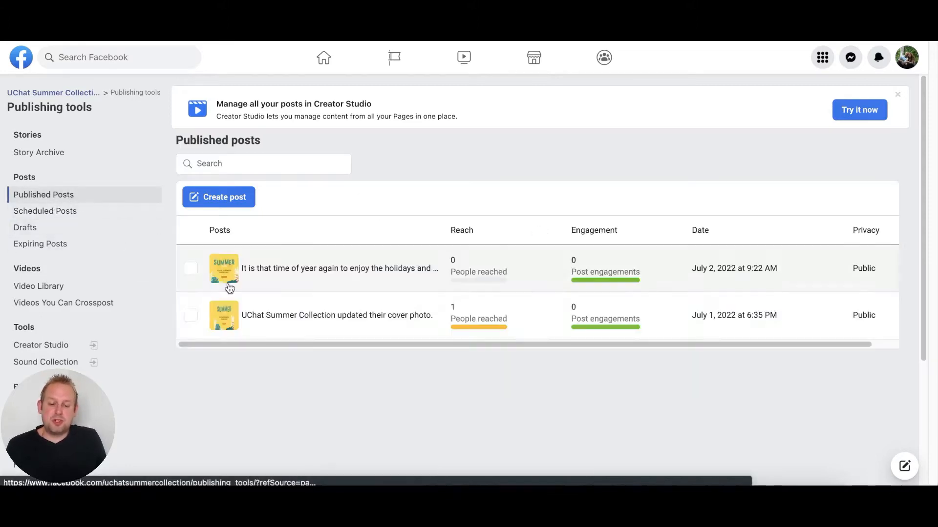
{"action": "left_click", "coordinate": [339, 267]}
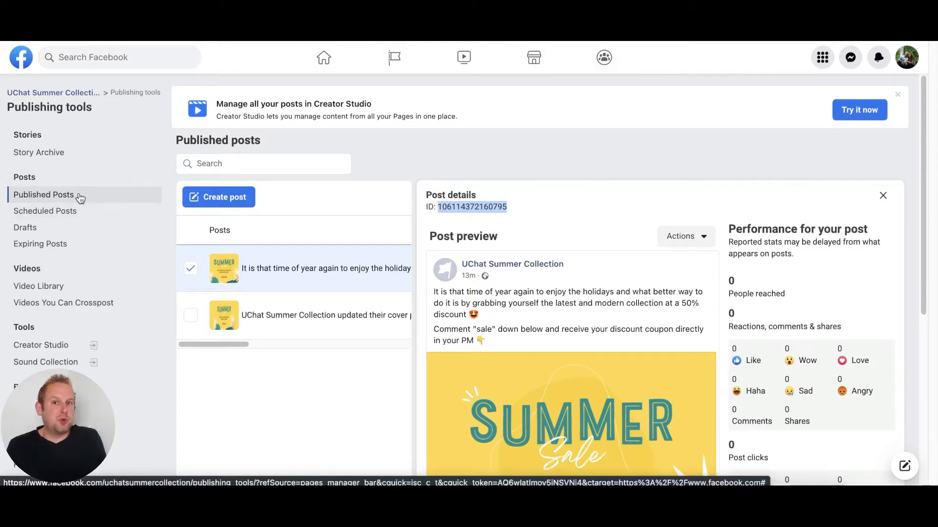
{"action": "right_click", "coordinate": [473, 206]}
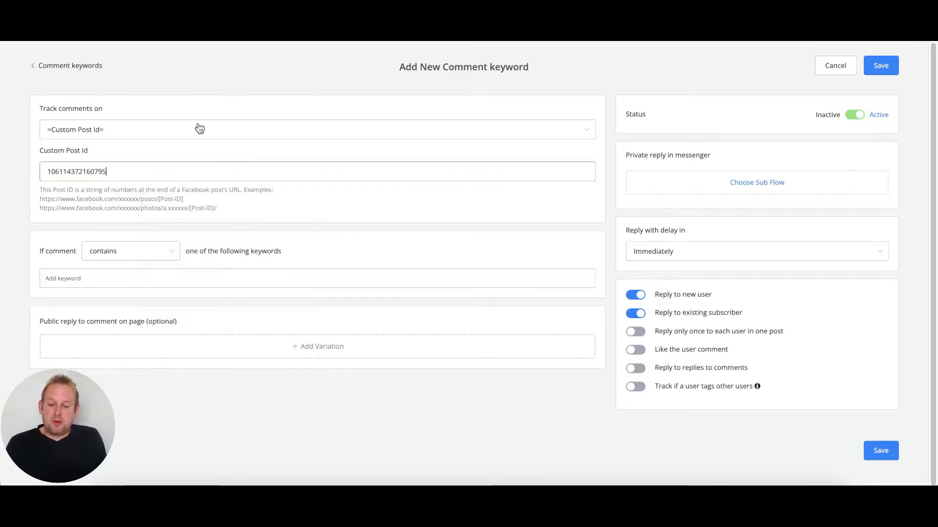
Have the rule track comments on the 'It is that time of year again…' summer sale post.
{"action": "left_click", "coordinate": [317, 129]}
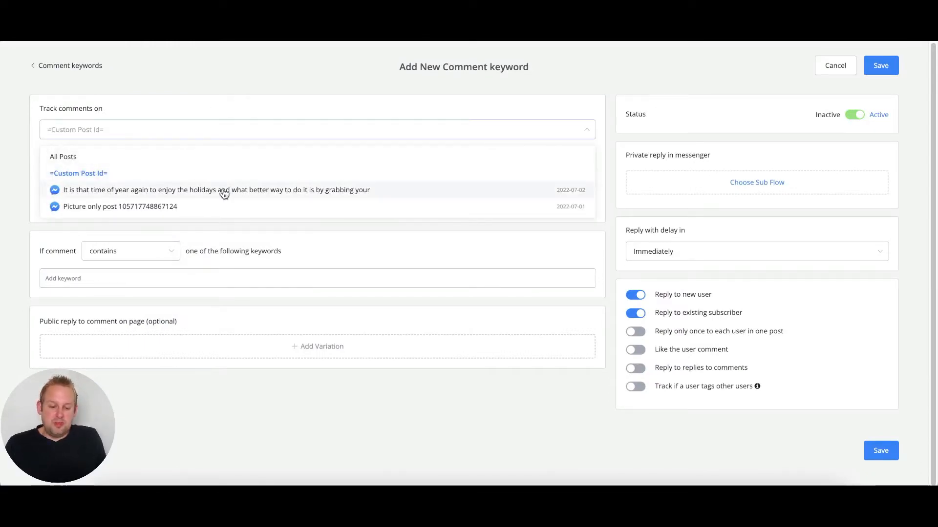
{"action": "left_click", "coordinate": [215, 190]}
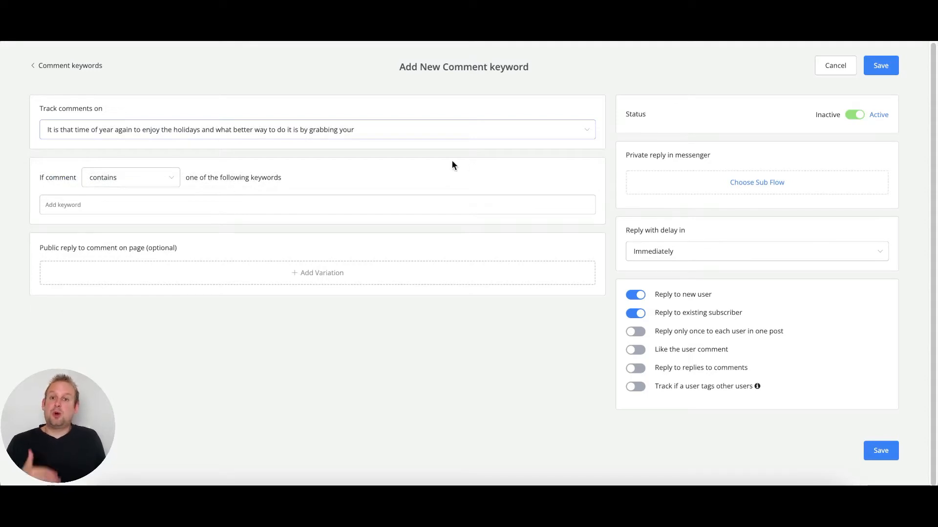
{"action": "mouse_move", "coordinate": [440, 172]}
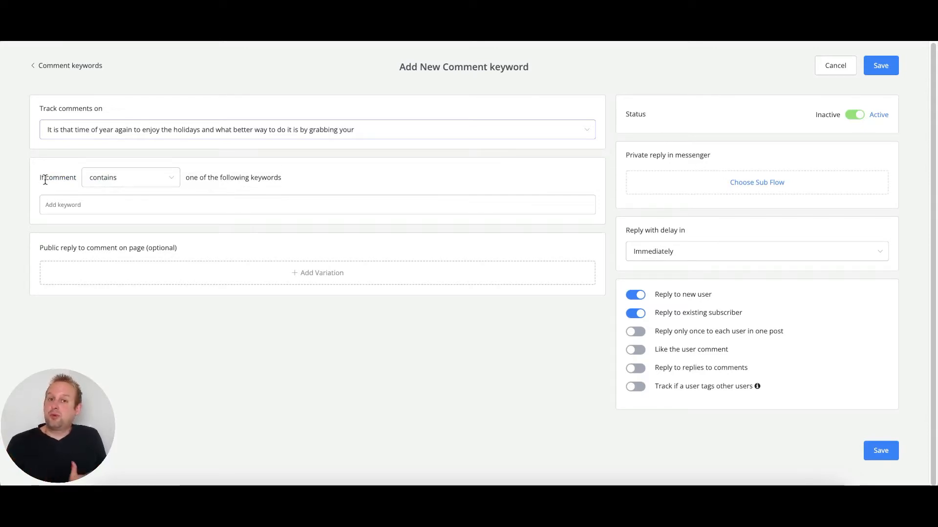
{"action": "left_click", "coordinate": [130, 177]}
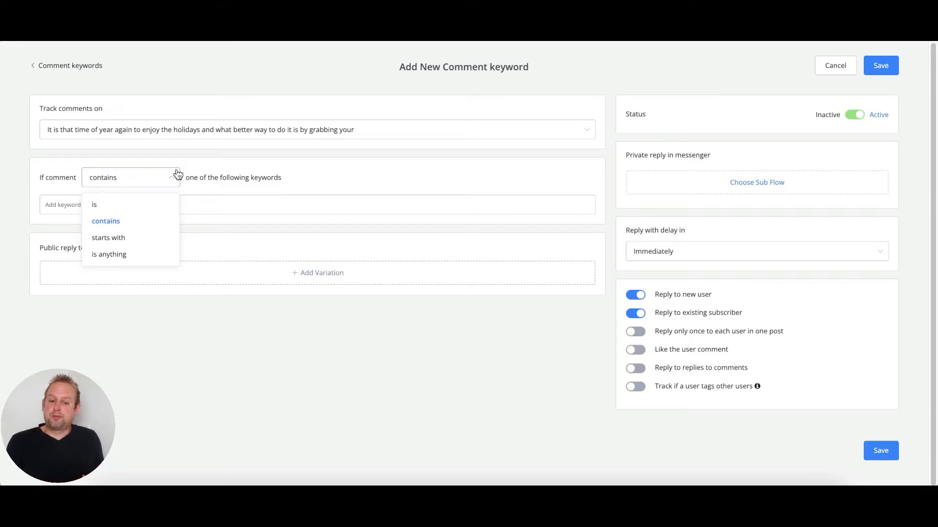
{"action": "mouse_move", "coordinate": [119, 188]}
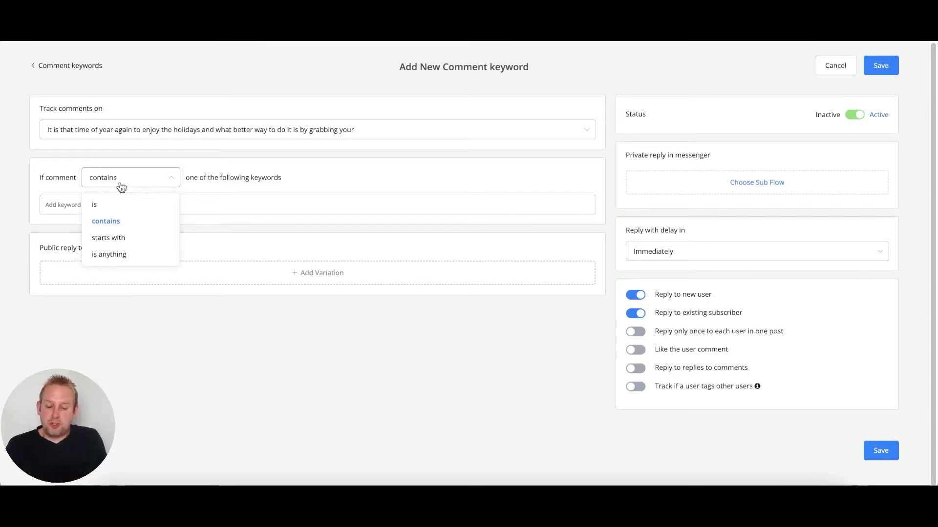
{"action": "mouse_move", "coordinate": [125, 237]}
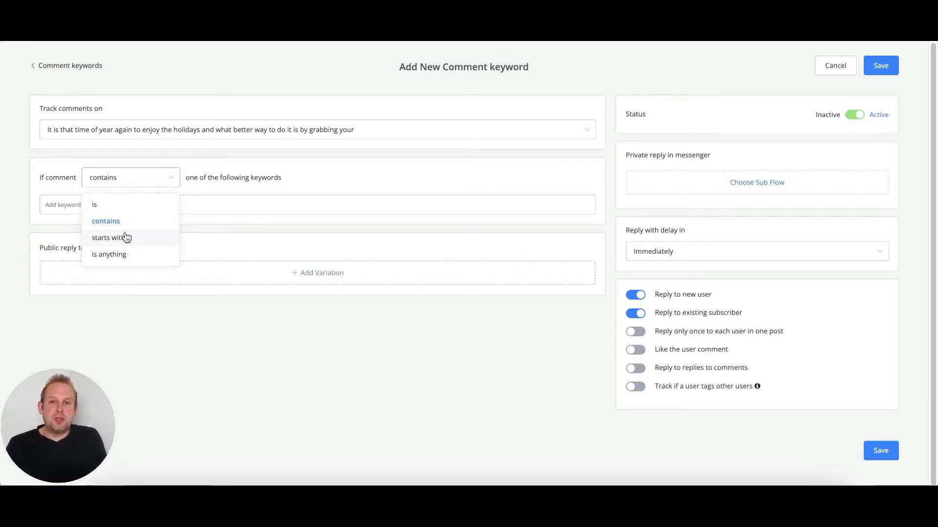
{"action": "mouse_move", "coordinate": [130, 226]}
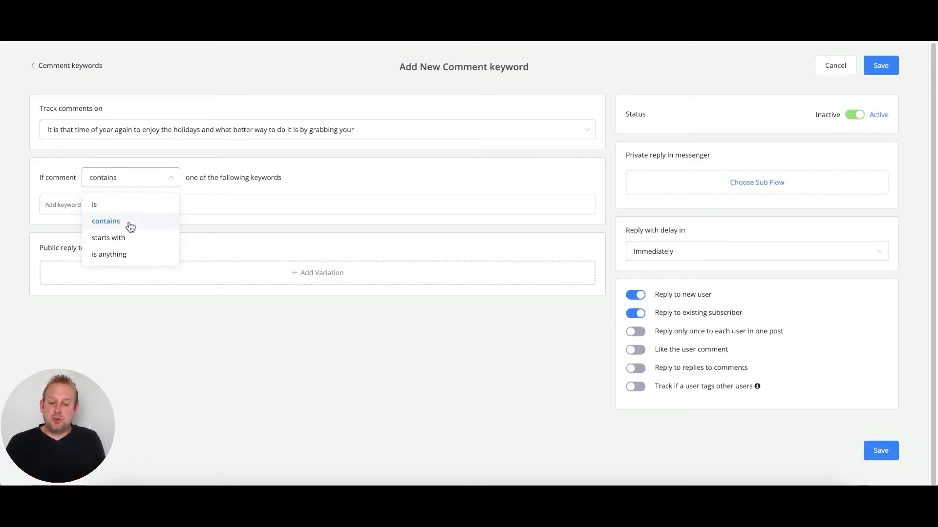
{"action": "mouse_move", "coordinate": [142, 247]}
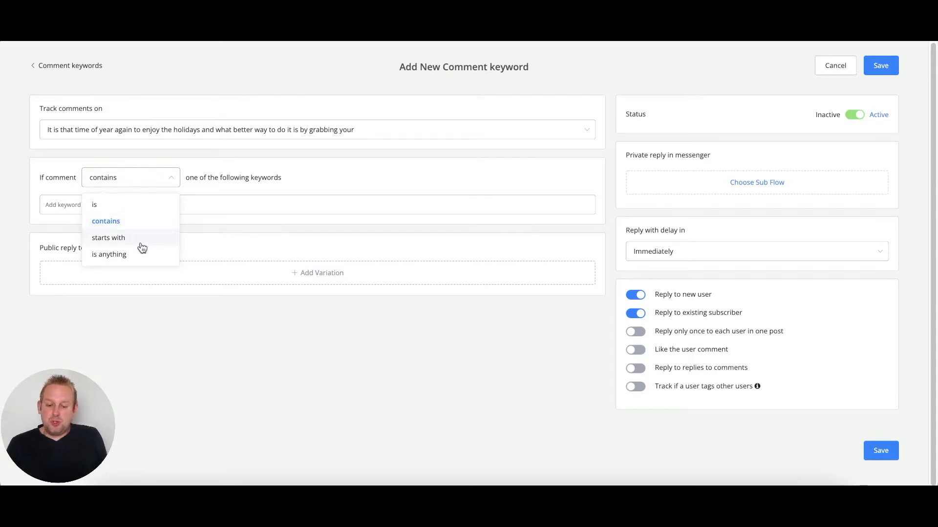
{"action": "mouse_move", "coordinate": [144, 252]}
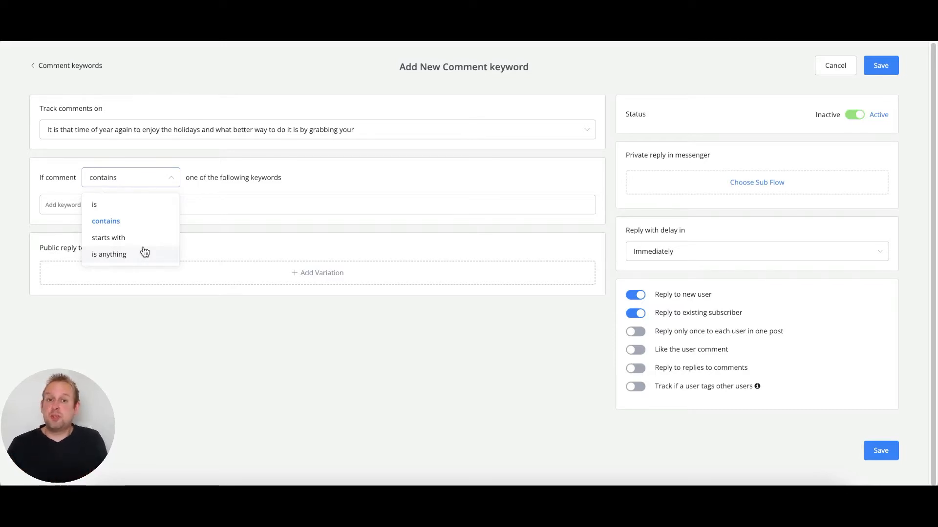
{"action": "mouse_move", "coordinate": [156, 242]}
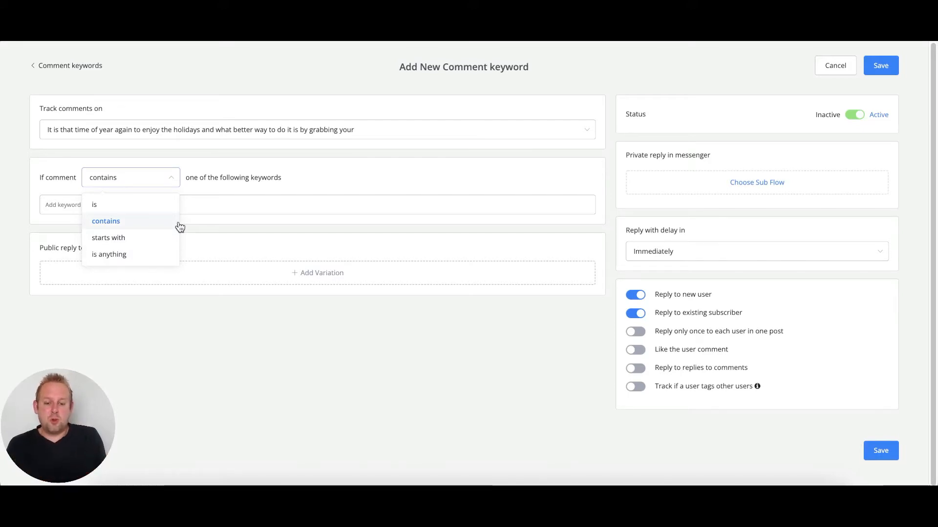
{"action": "mouse_move", "coordinate": [94, 204]}
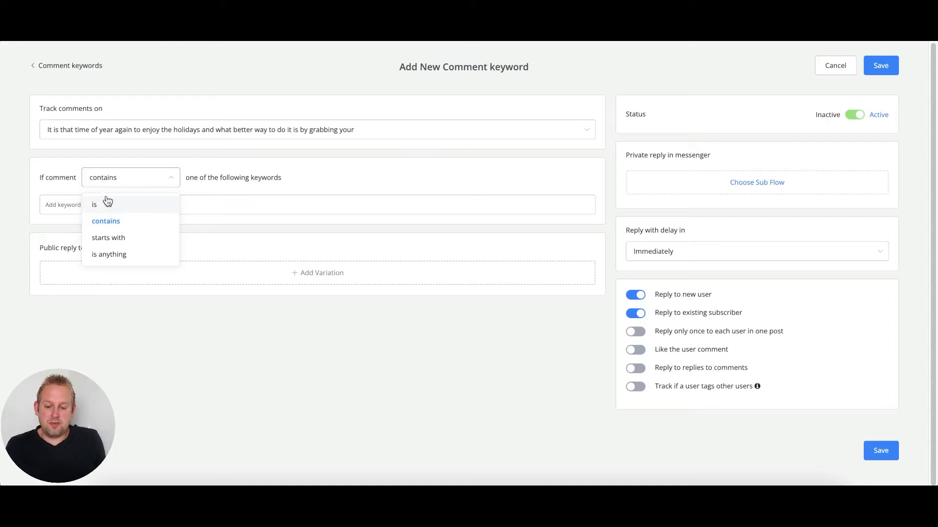
Set the comment condition to 'is' so a comment must exactly equal a keyword.
{"action": "left_click", "coordinate": [94, 204]}
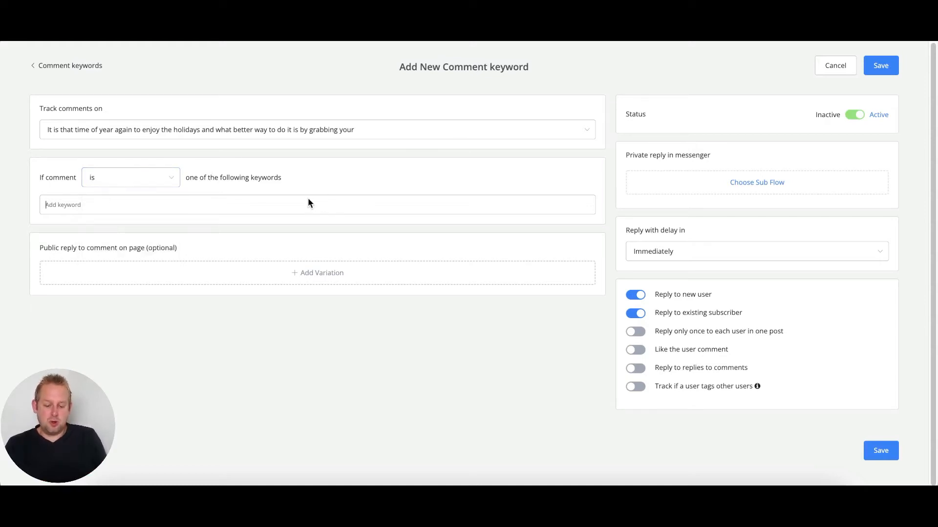
Add the five keywords sale, sales, sael, saale and salee to the rule.
{"action": "type", "text": "sale"}
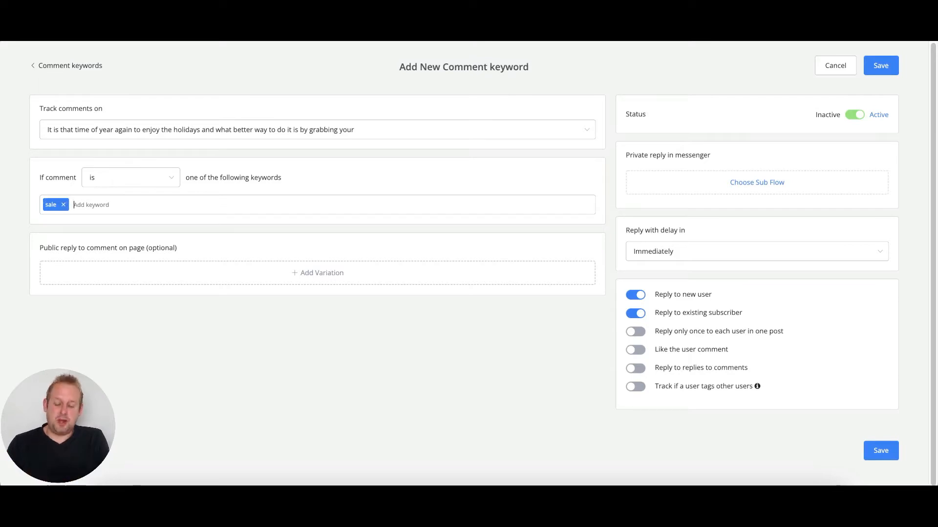
{"action": "type", "text": "sales"}
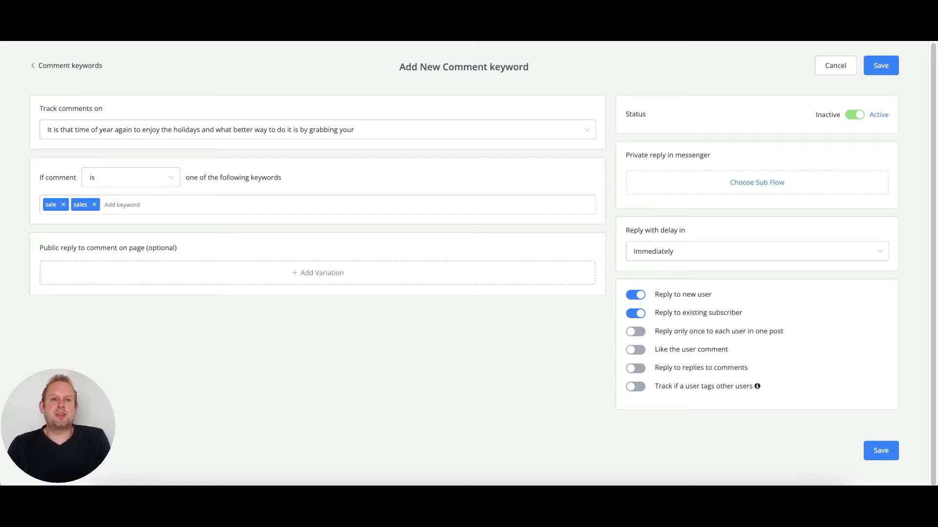
{"action": "type", "text": "s"}
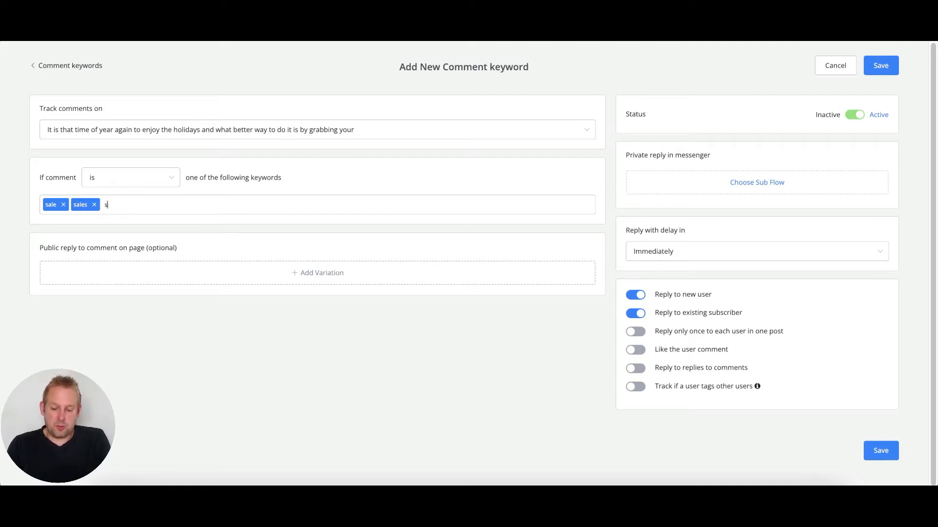
{"action": "type", "text": "ael saale salee"}
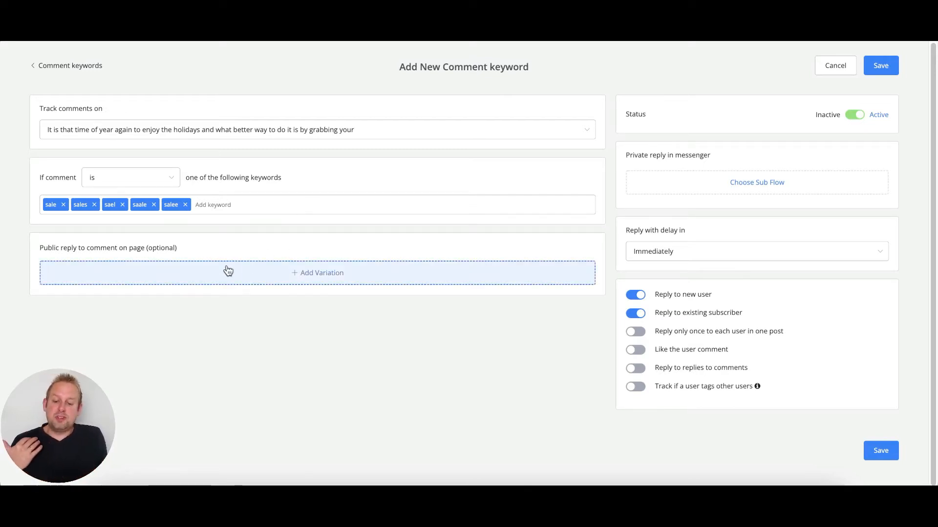
{"action": "mouse_move", "coordinate": [83, 258]}
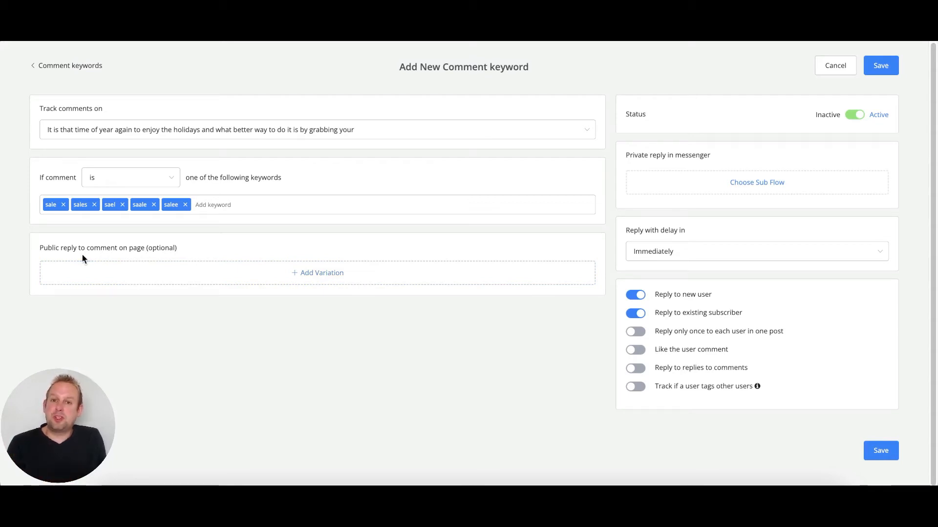
{"action": "left_click", "coordinate": [212, 204]}
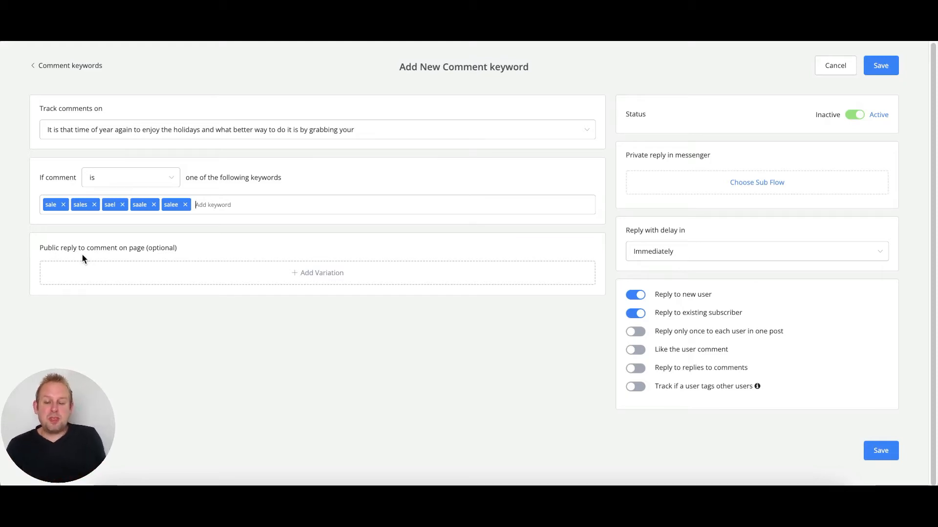
{"action": "mouse_move", "coordinate": [372, 278]}
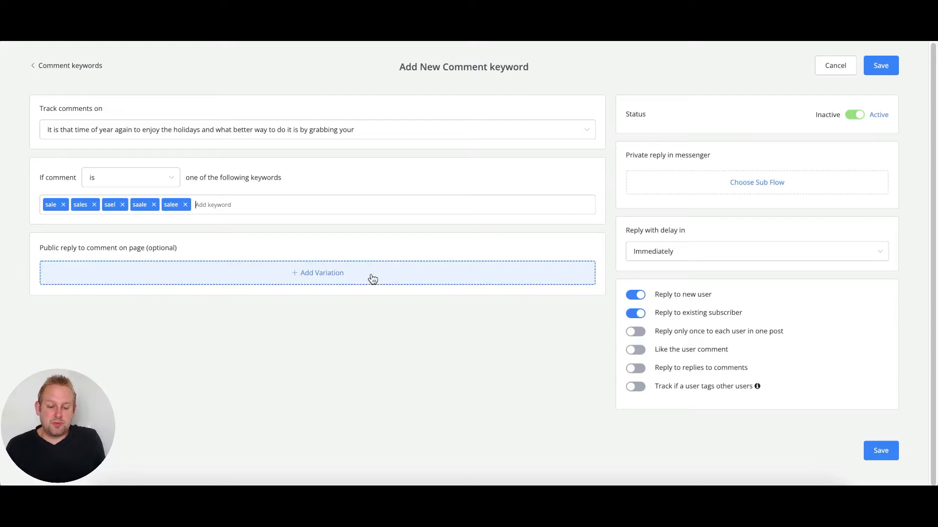
Add a public reply variation telling the commenter a pm was sent, using their Full Name.
{"action": "left_click", "coordinate": [316, 272]}
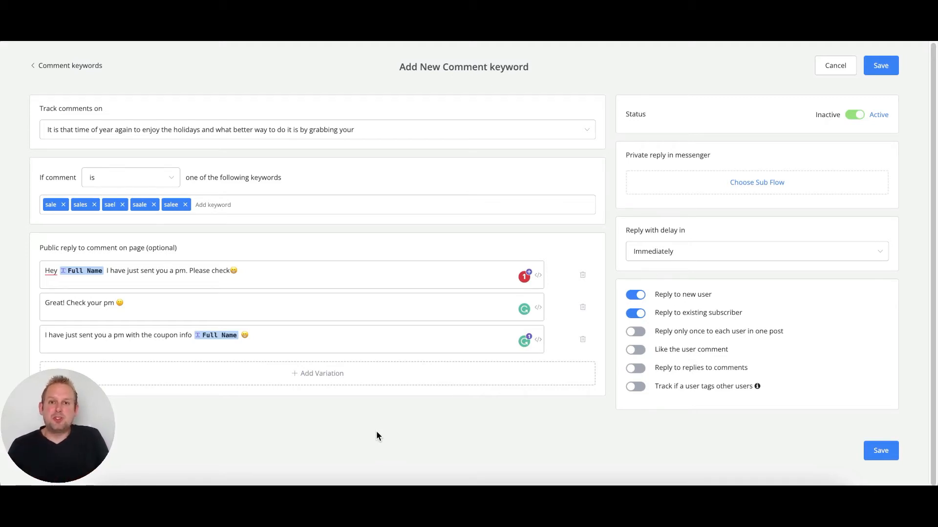
{"action": "mouse_move", "coordinate": [311, 360]}
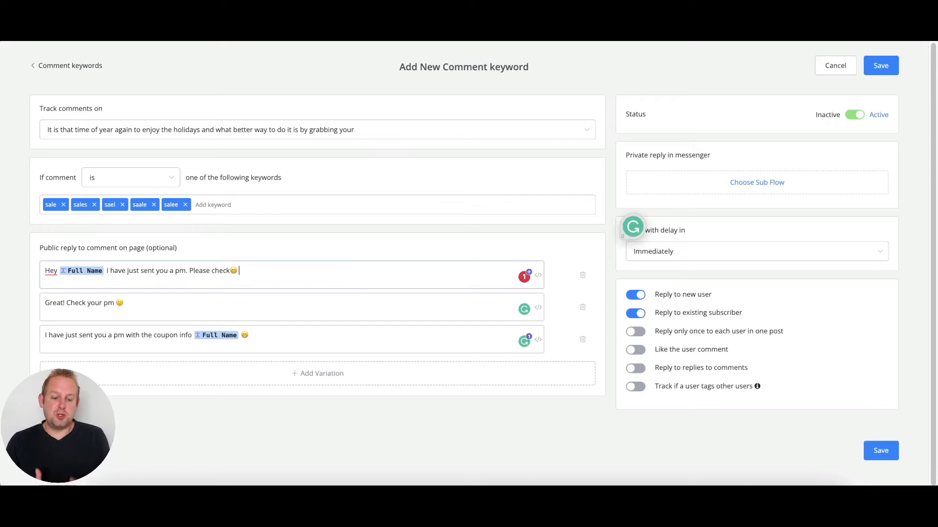
{"action": "type", "text": "{"}
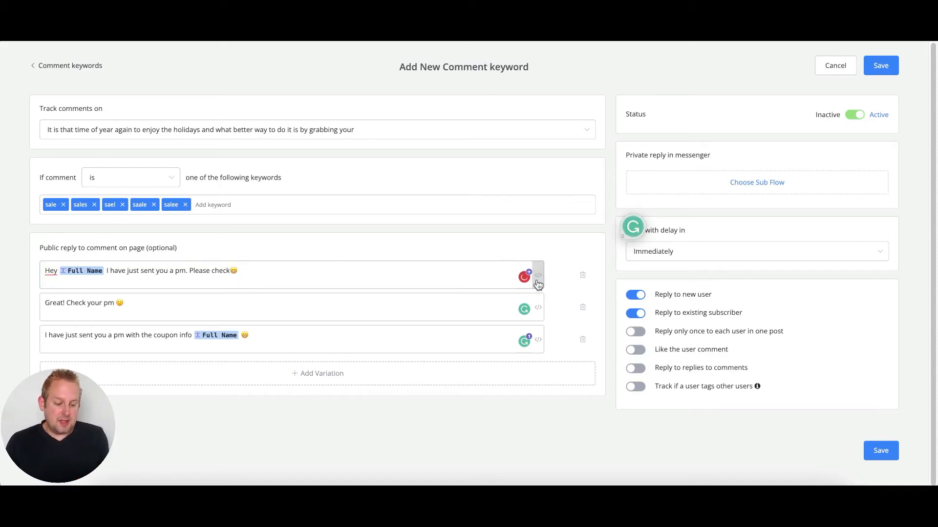
{"action": "left_click", "coordinate": [524, 276]}
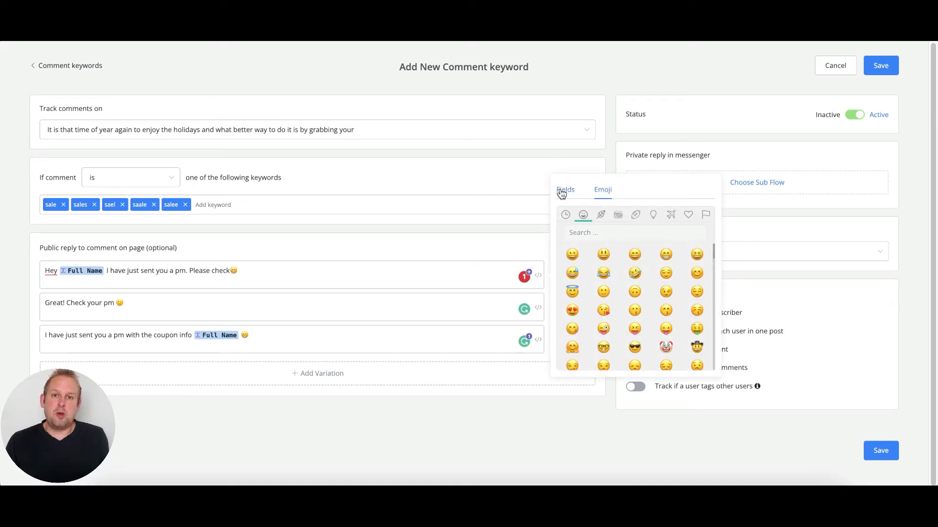
{"action": "left_click", "coordinate": [565, 190]}
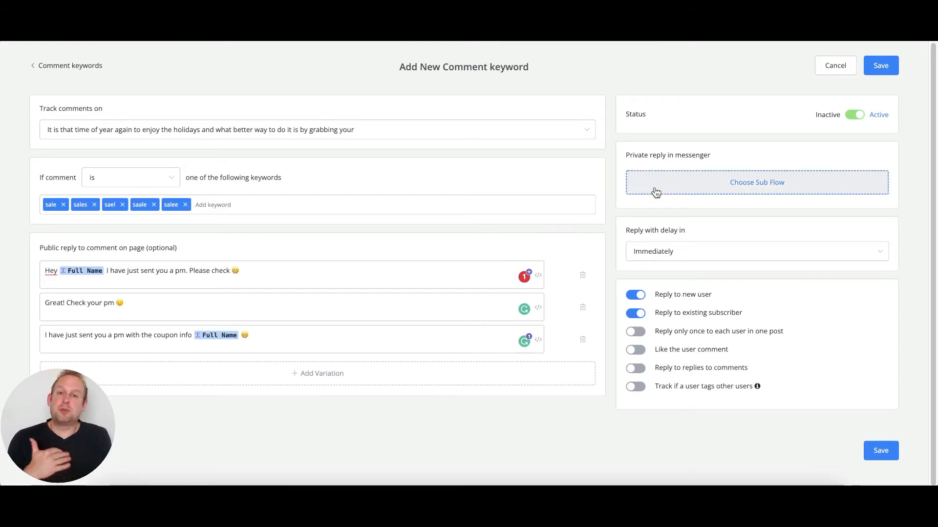
{"action": "mouse_move", "coordinate": [728, 166]}
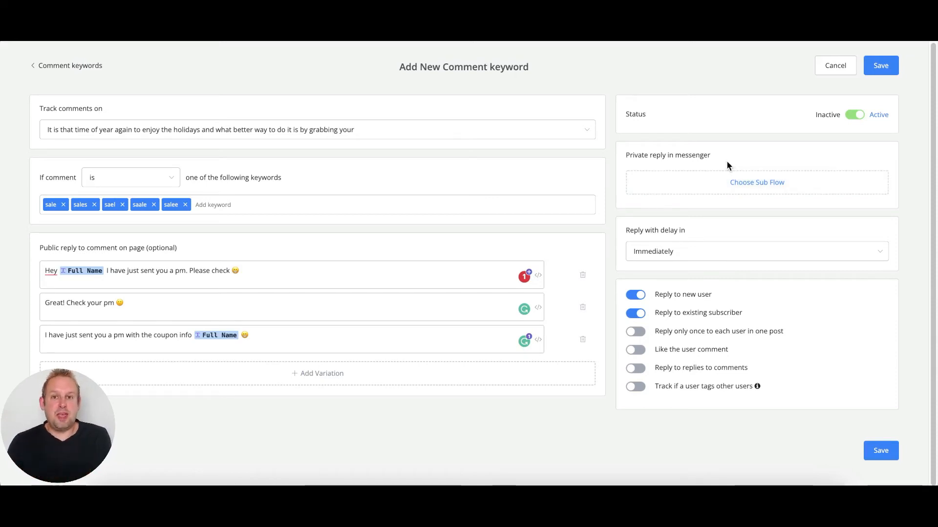
{"action": "mouse_move", "coordinate": [724, 183]}
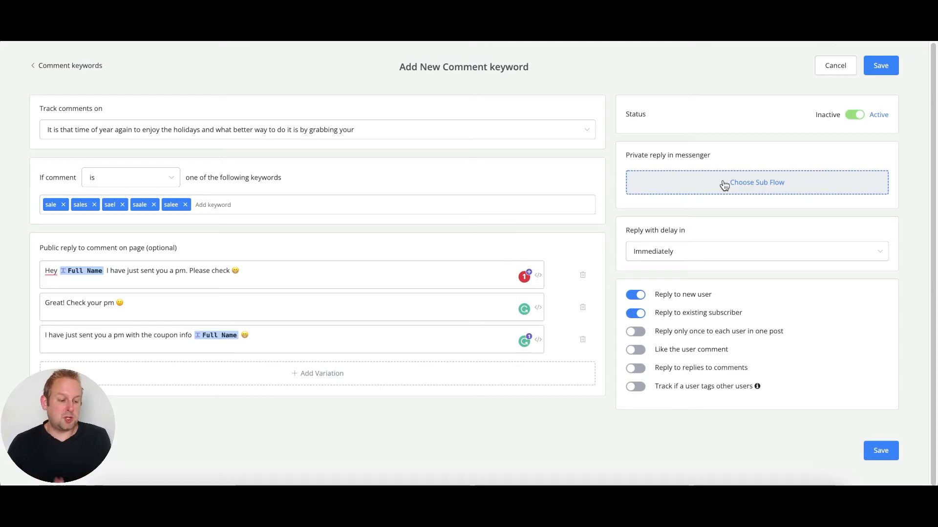
Set the 'Summer sale 50% off' sub flow as the private Messenger reply.
{"action": "left_click", "coordinate": [756, 183]}
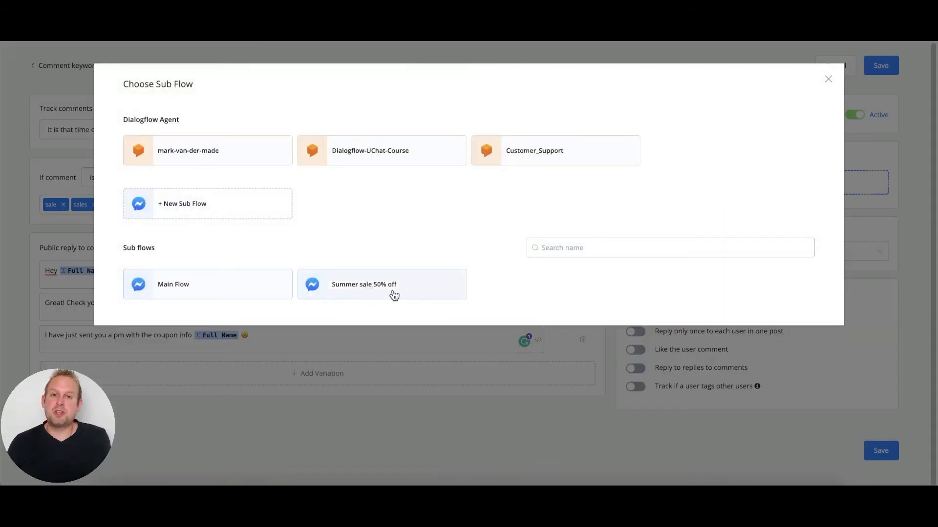
{"action": "left_click", "coordinate": [382, 285]}
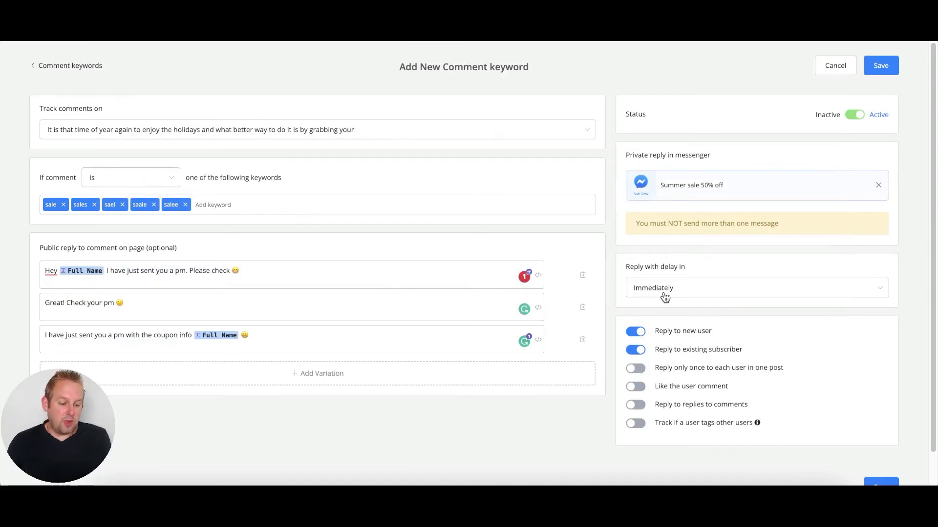
{"action": "mouse_move", "coordinate": [691, 291]}
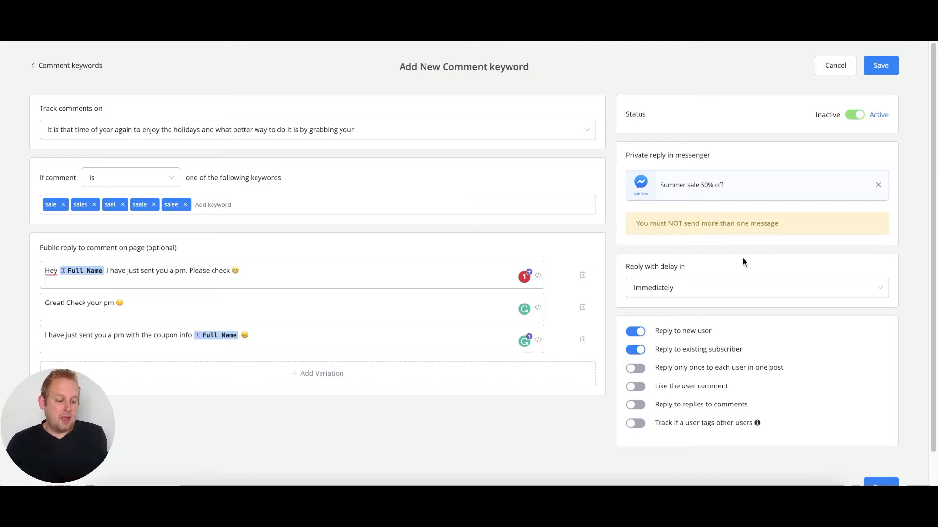
Set the reply delay to Random between 1 and 2 minutes.
{"action": "left_click", "coordinate": [753, 288]}
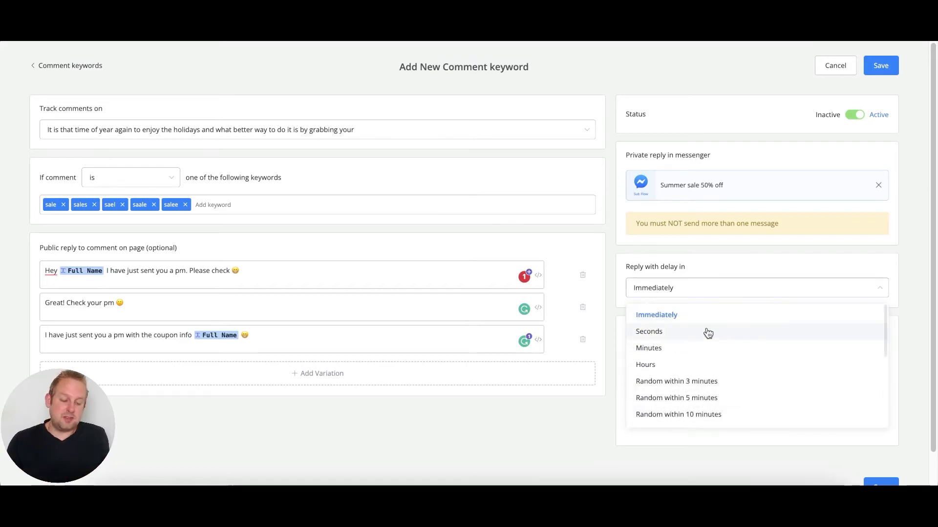
{"action": "mouse_move", "coordinate": [698, 363]}
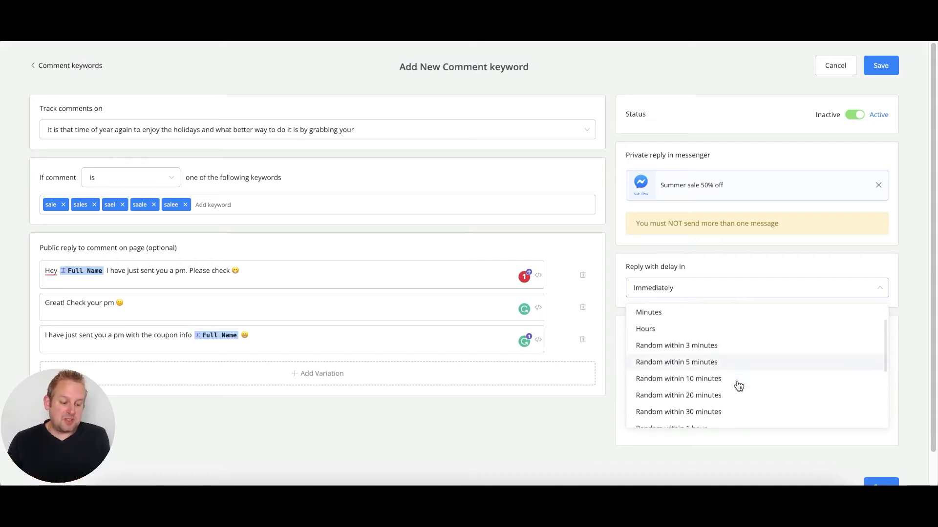
{"action": "scroll", "scroll_direction": "down", "scroll_amount": 3}
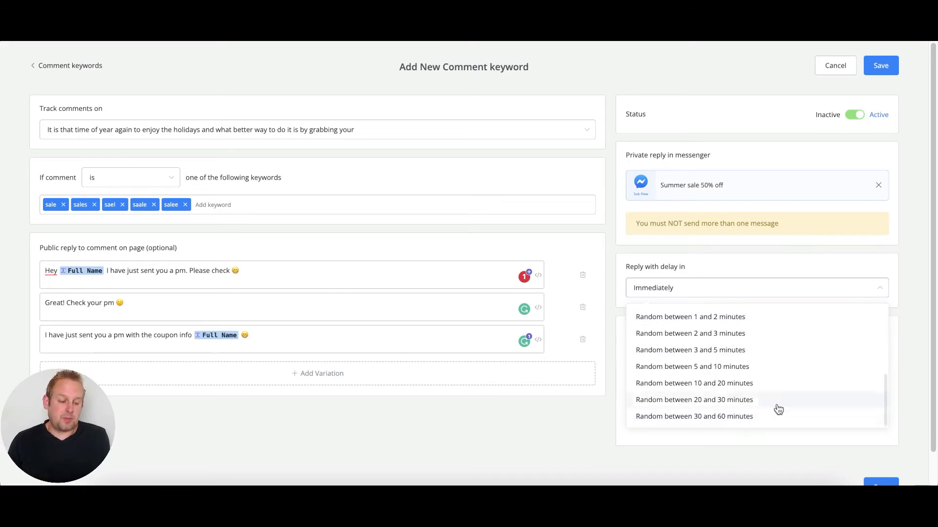
{"action": "mouse_move", "coordinate": [684, 341]}
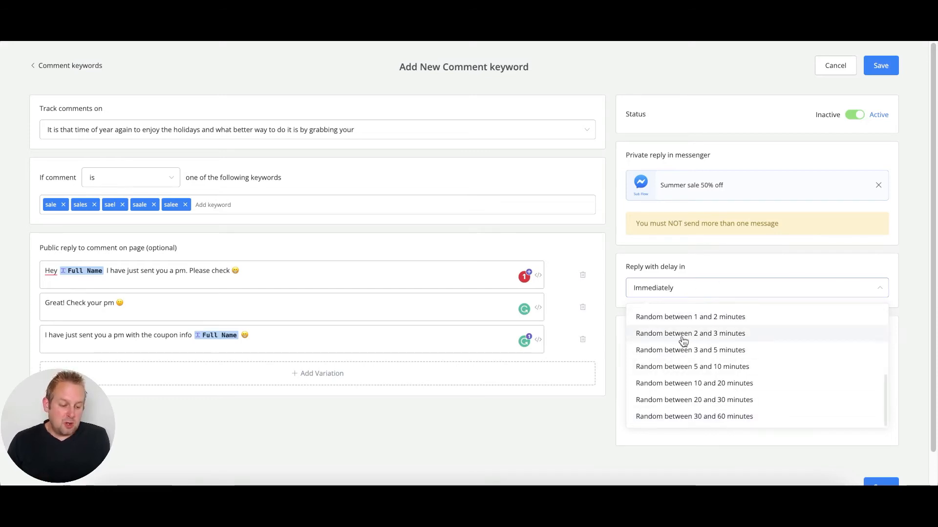
{"action": "left_click", "coordinate": [689, 317]}
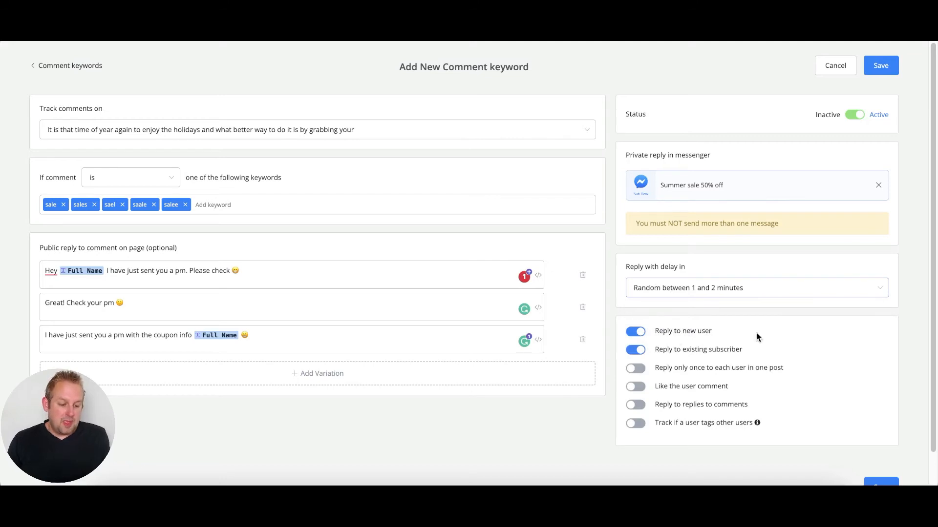
{"action": "scroll", "scroll_direction": "down", "scroll_amount": 3}
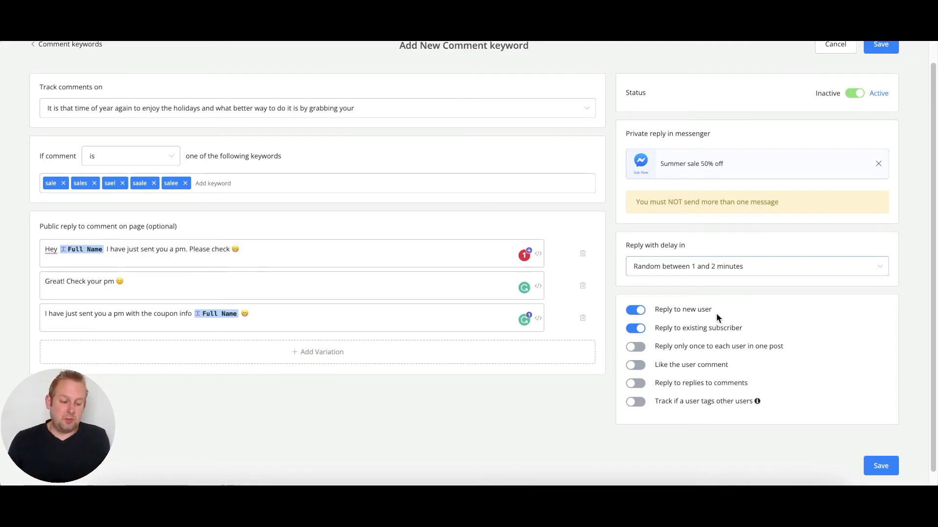
{"action": "mouse_move", "coordinate": [672, 330]}
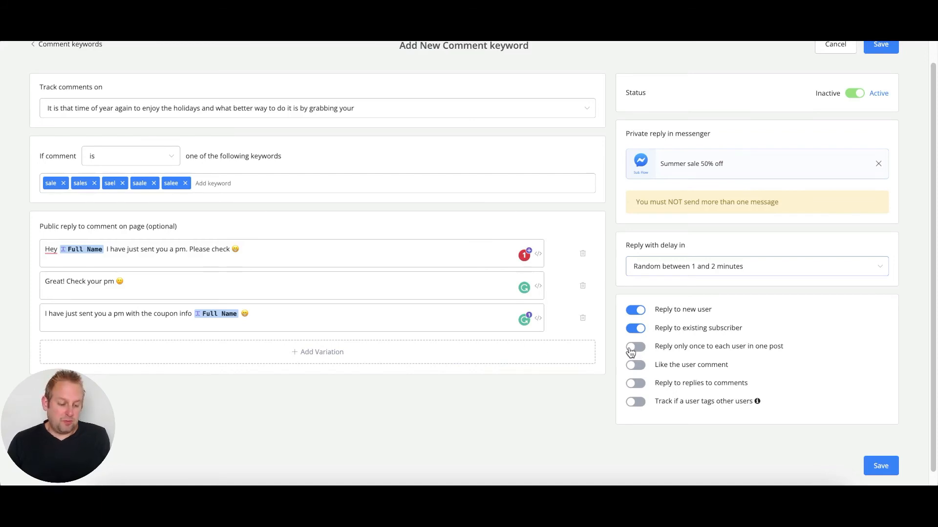
{"action": "mouse_move", "coordinate": [676, 357]}
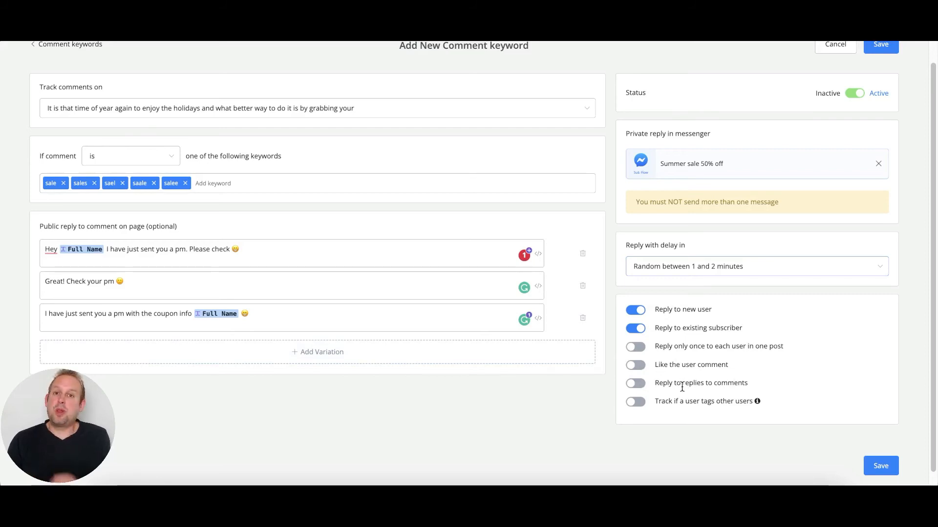
{"action": "mouse_move", "coordinate": [652, 335]}
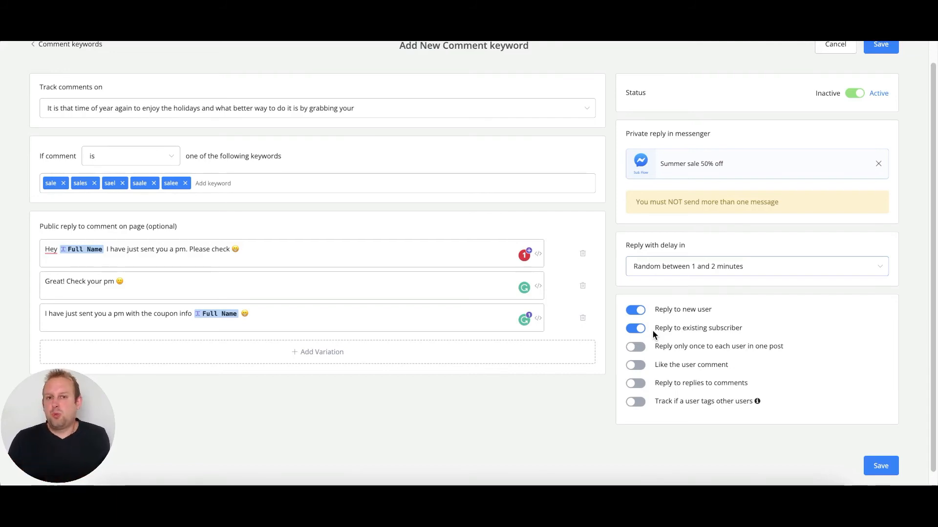
{"action": "mouse_move", "coordinate": [622, 371]}
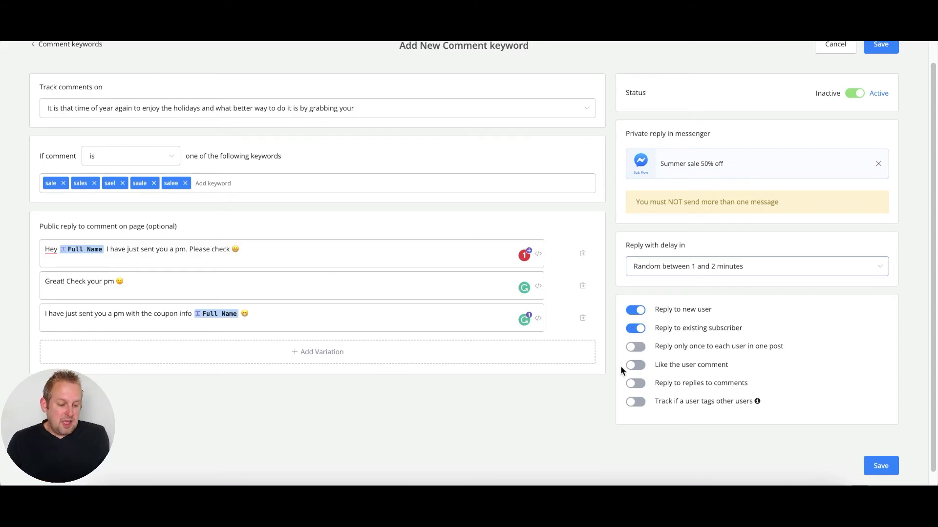
{"action": "mouse_move", "coordinate": [630, 414]}
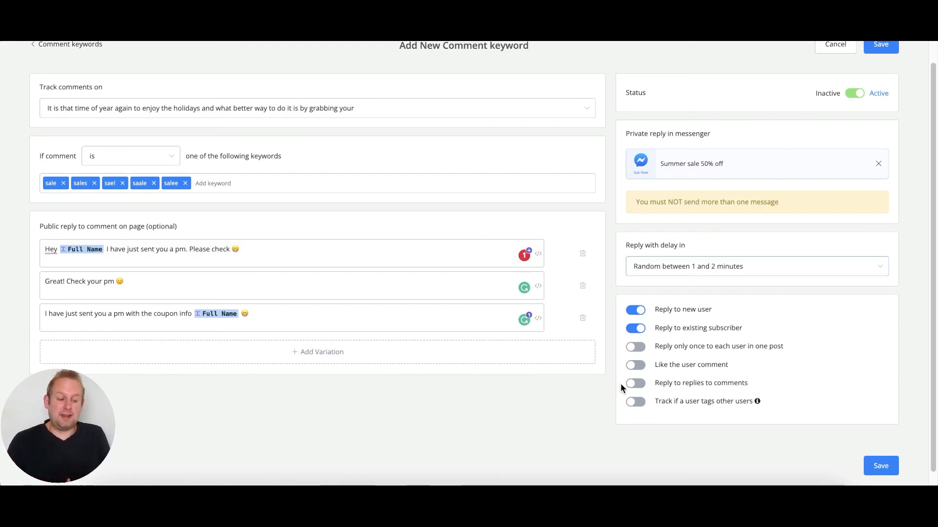
{"action": "mouse_move", "coordinate": [640, 289]}
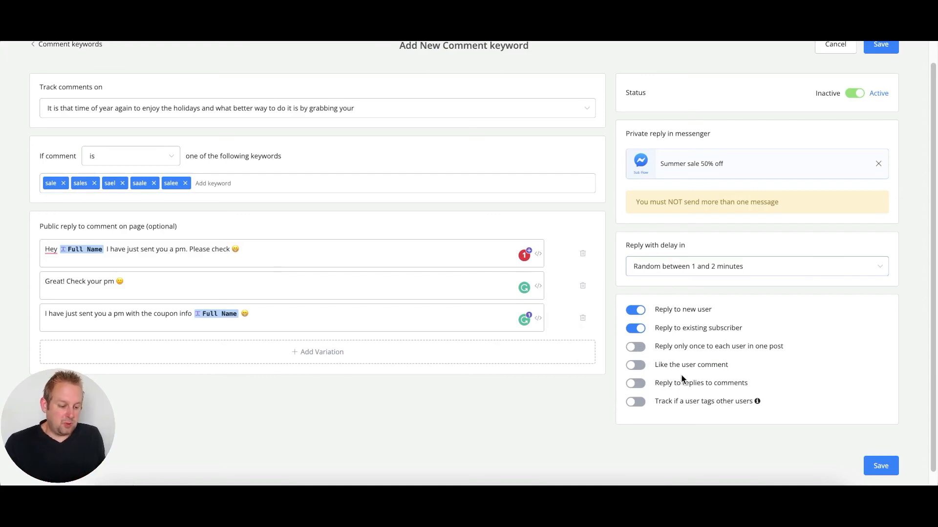
Switch on liking of each matching user comment.
{"action": "left_click", "coordinate": [635, 365]}
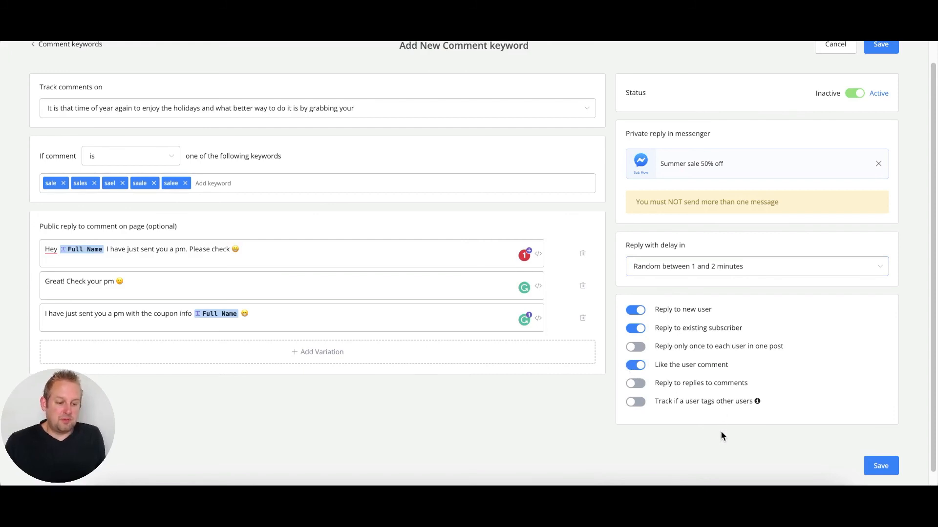
{"action": "scroll", "scroll_direction": "up", "scroll_amount": 3}
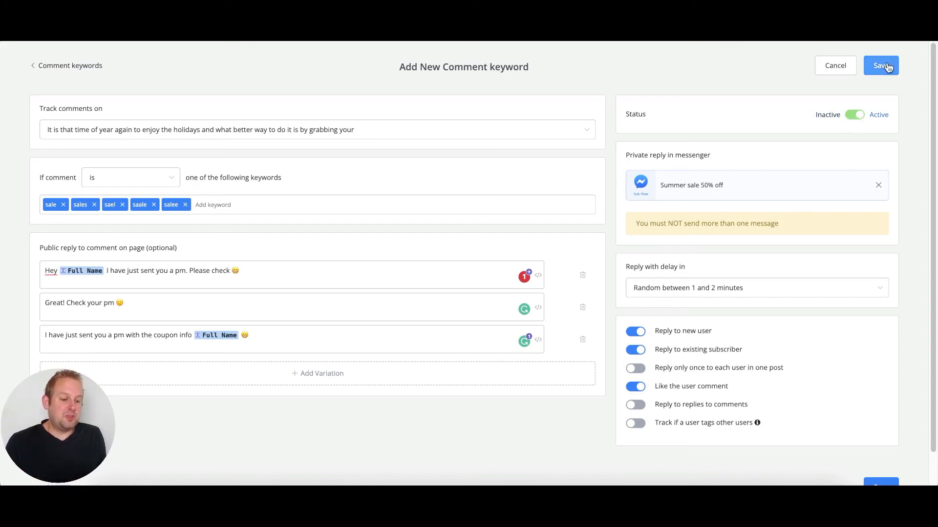
Save the sale keyword rule, then toggle its Active switch off and back on.
{"action": "left_click", "coordinate": [880, 66]}
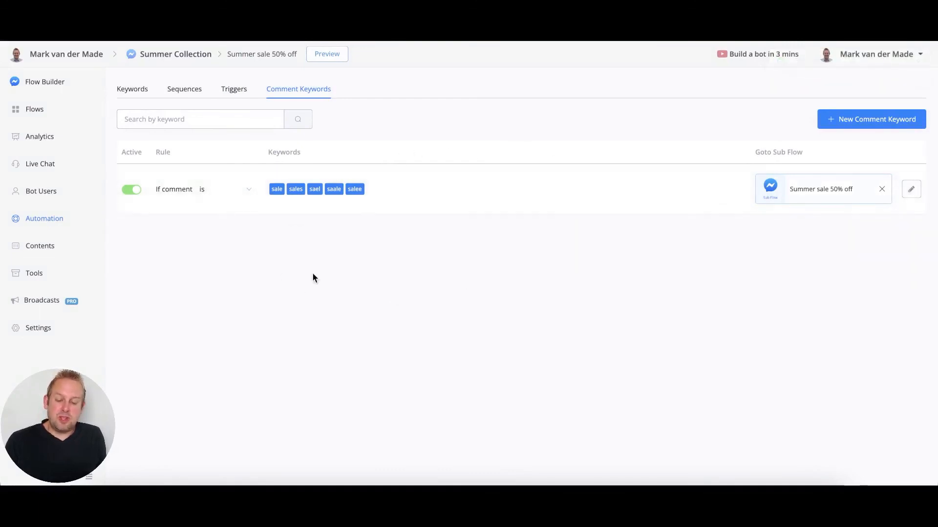
{"action": "mouse_move", "coordinate": [387, 270]}
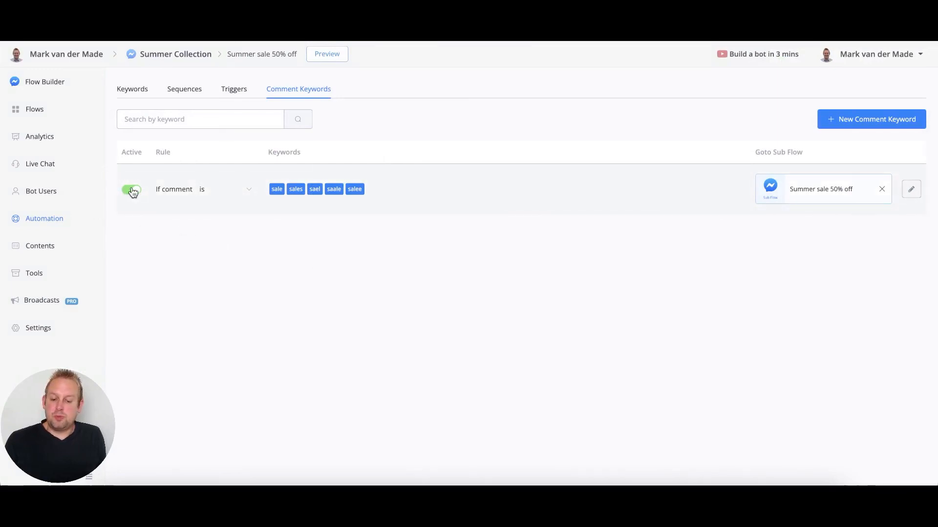
{"action": "left_click", "coordinate": [132, 189]}
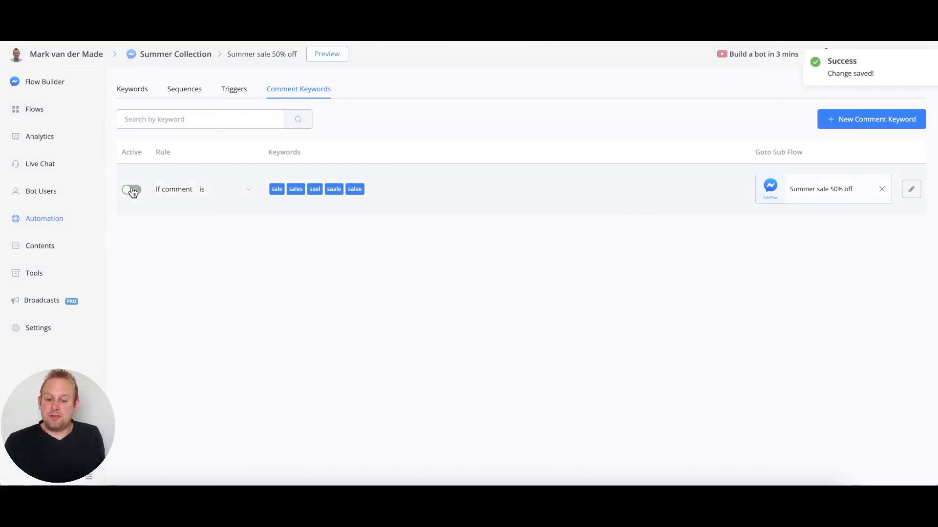
{"action": "left_click", "coordinate": [131, 188]}
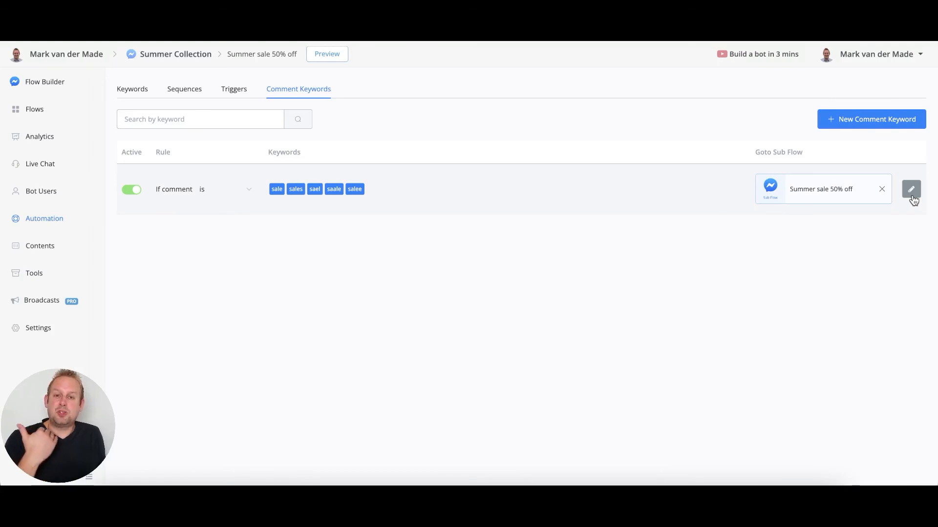
Reopen the sale keyword rule's settings for editing.
{"action": "left_click", "coordinate": [910, 188]}
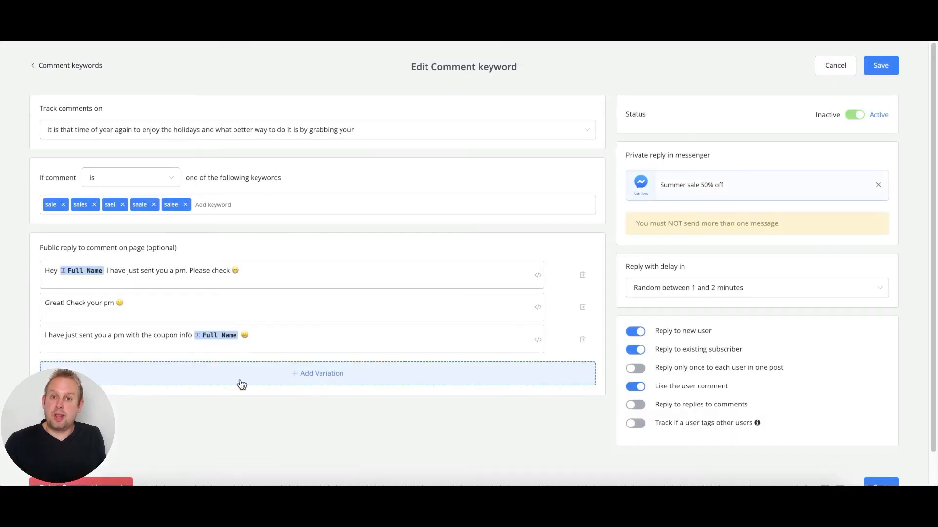
{"action": "scroll", "scroll_direction": "down", "scroll_amount": 3}
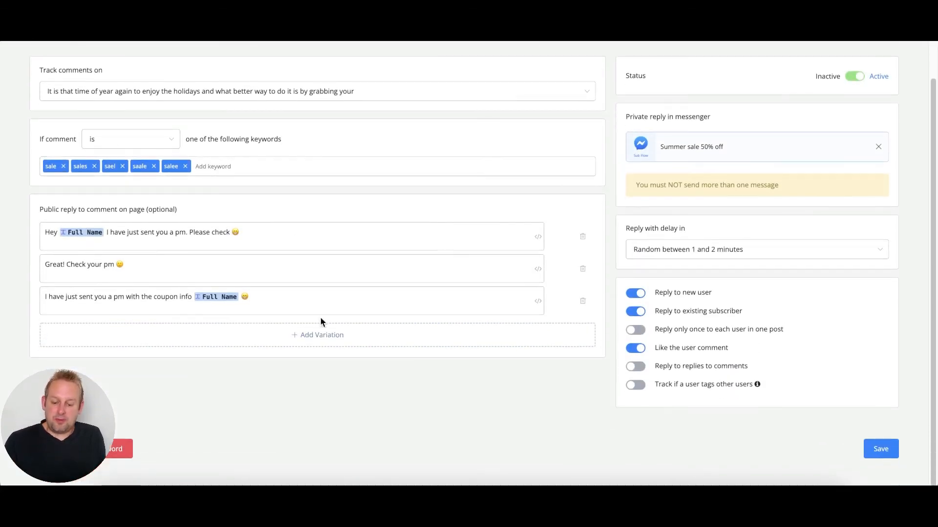